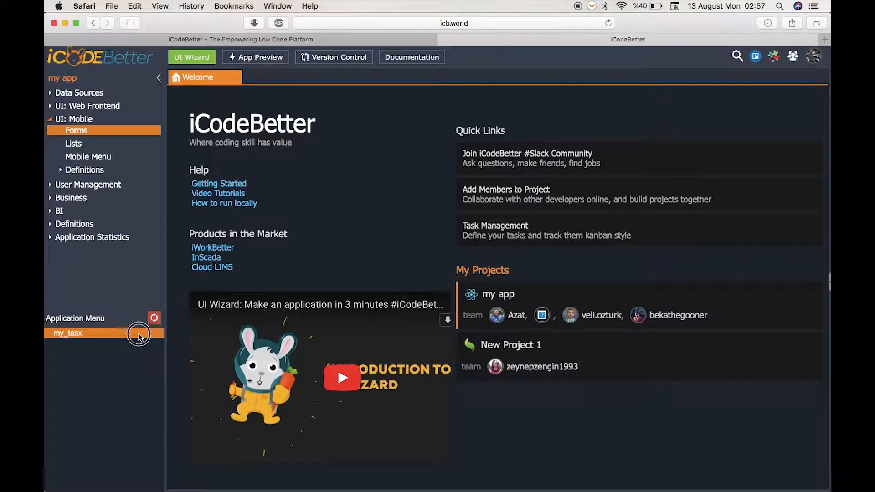
Step: Open the my_tasx application and its x_my_tasks mobile form designer
{"action": "left_click", "coordinate": [67, 333]}
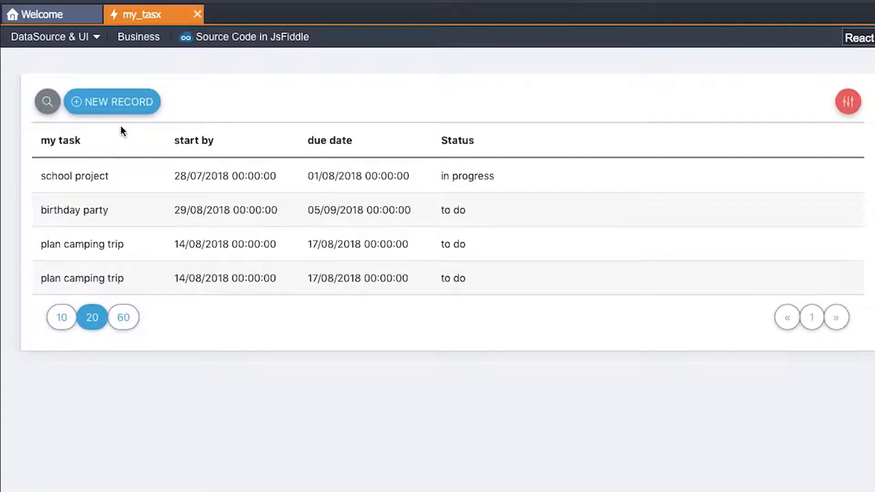
{"action": "left_click", "coordinate": [50, 37]}
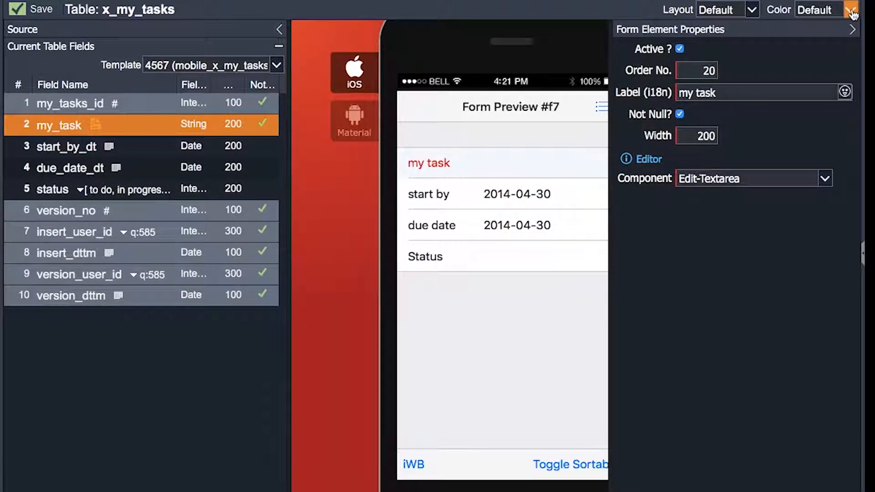
Step: Hide the Form Element Properties panel and delete the start by field from the form
{"action": "left_click", "coordinate": [866, 30]}
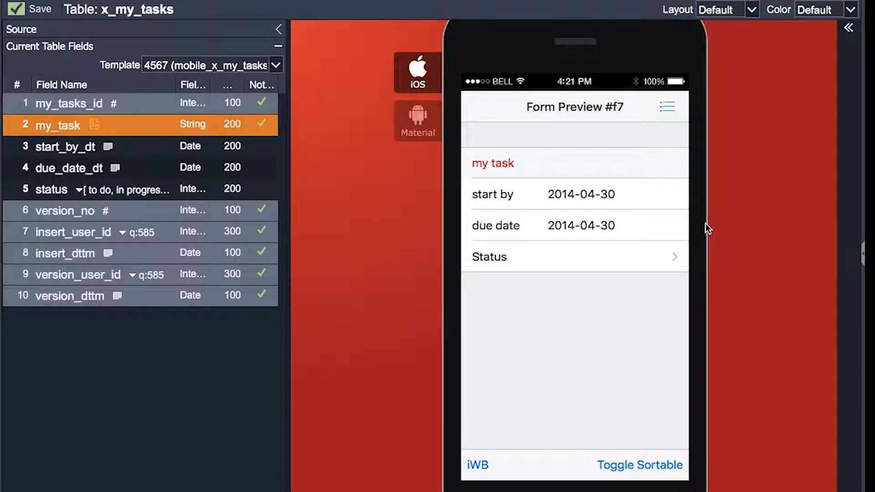
{"action": "mouse_move", "coordinate": [638, 410]}
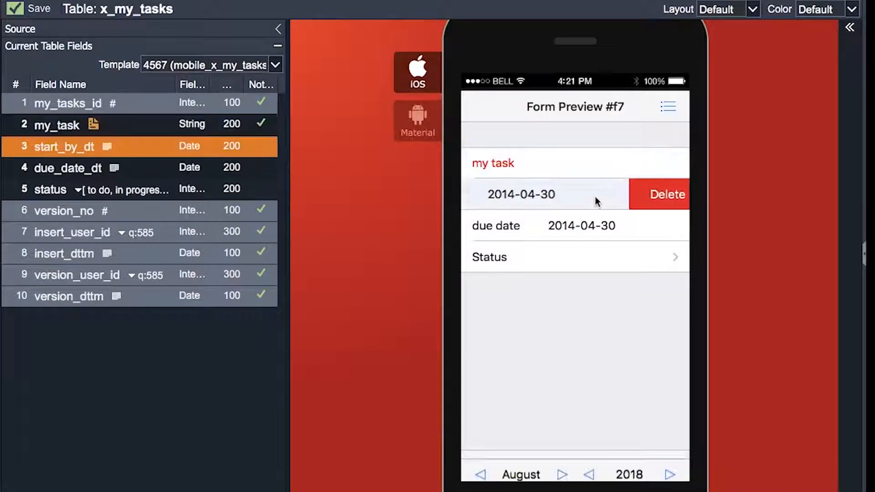
{"action": "left_click", "coordinate": [665, 195]}
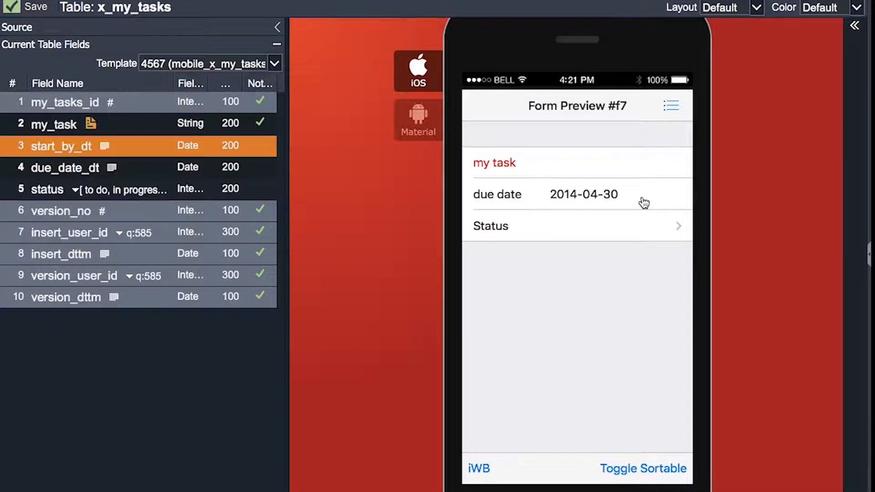
{"action": "mouse_move", "coordinate": [644, 330]}
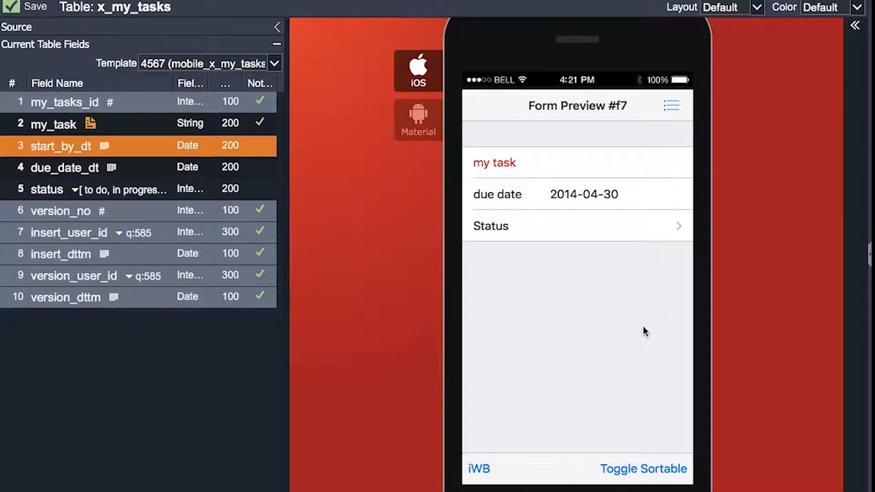
Step: Move Status above due date, then launch the Mobile List Wizard for tasks
{"action": "left_click", "coordinate": [643, 469]}
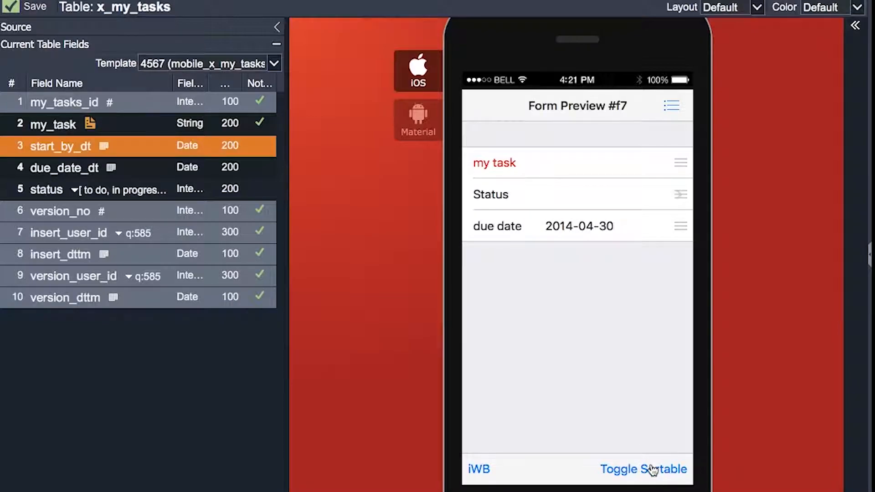
{"action": "left_click", "coordinate": [35, 8]}
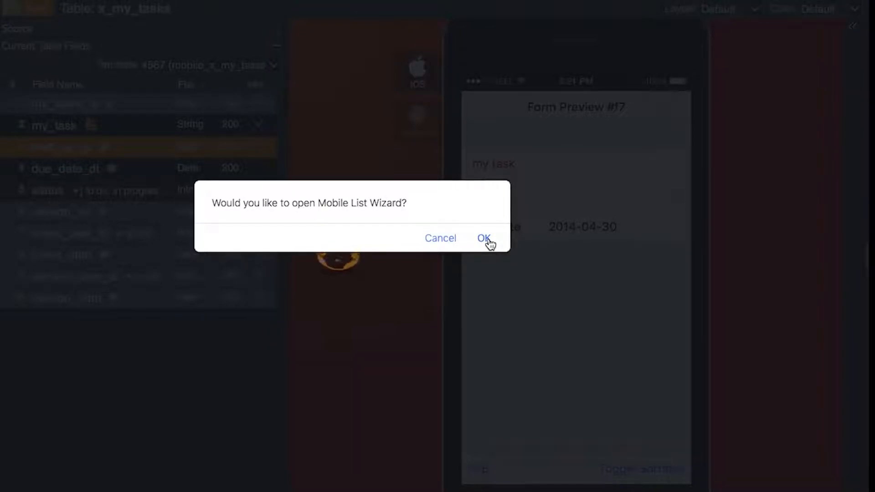
{"action": "left_click", "coordinate": [484, 238]}
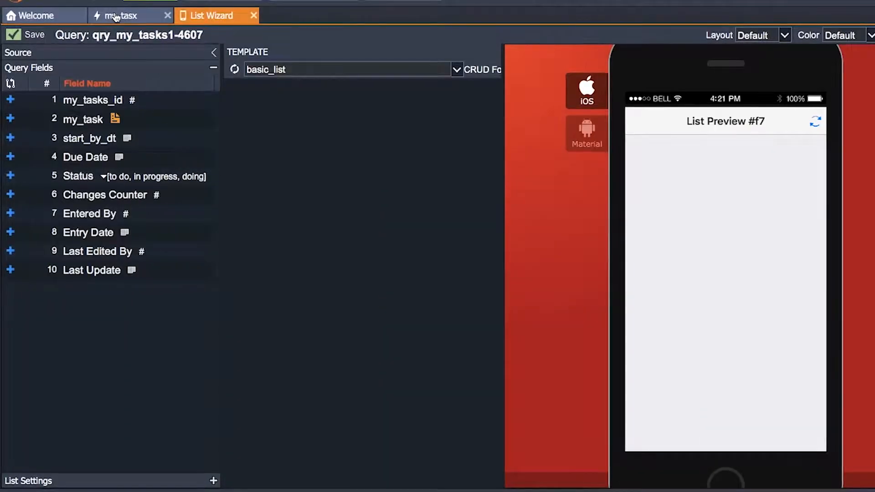
Step: Preview the basic_list_with_right_badge template, then reopen the template list
{"action": "left_click", "coordinate": [455, 69]}
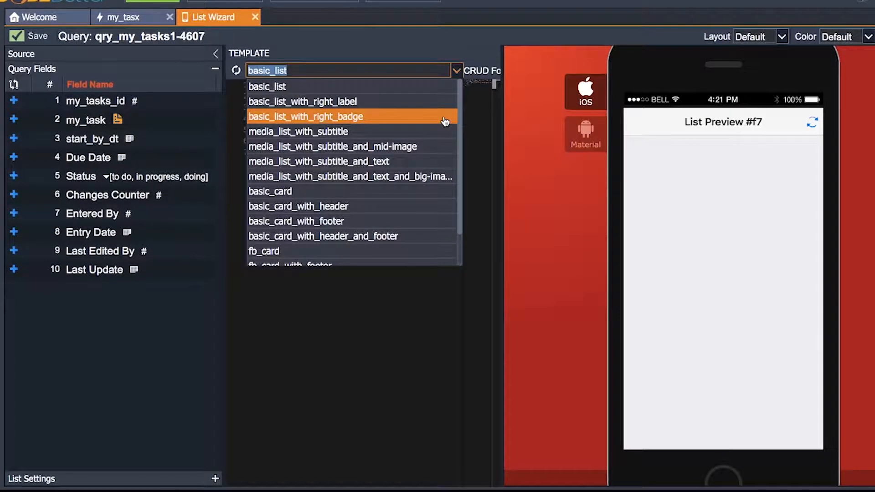
{"action": "left_click", "coordinate": [305, 116]}
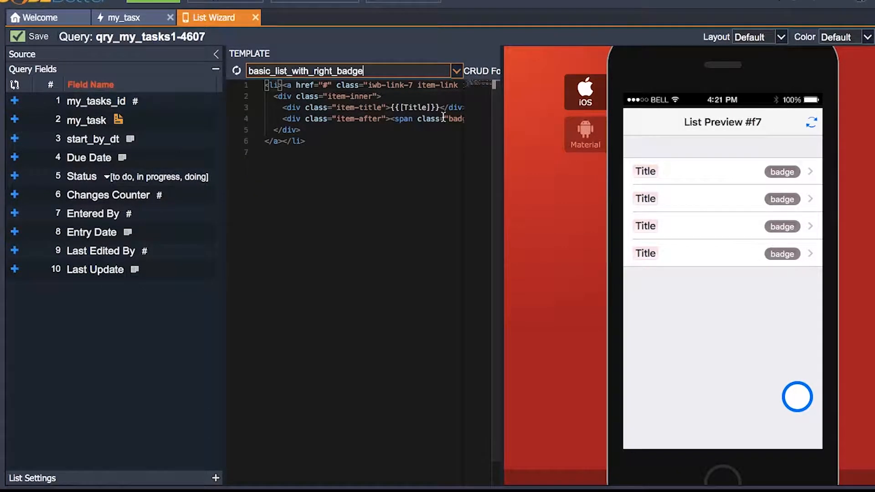
{"action": "left_click", "coordinate": [456, 71]}
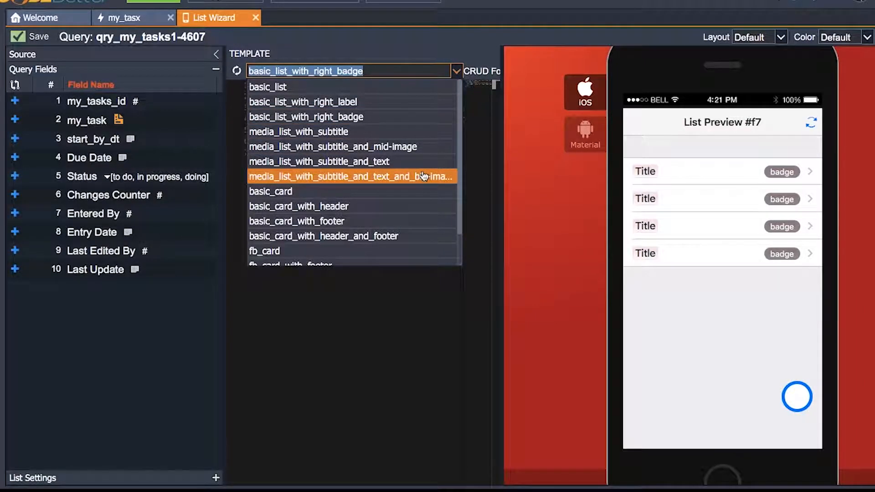
Step: Apply the media list with subtitle, text and big image template, hiding Query Fields
{"action": "left_click", "coordinate": [350, 177]}
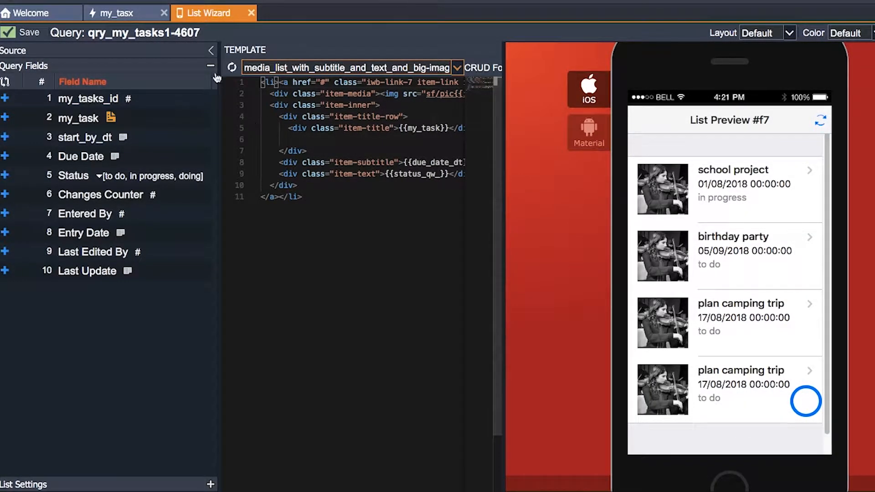
{"action": "left_click", "coordinate": [211, 50]}
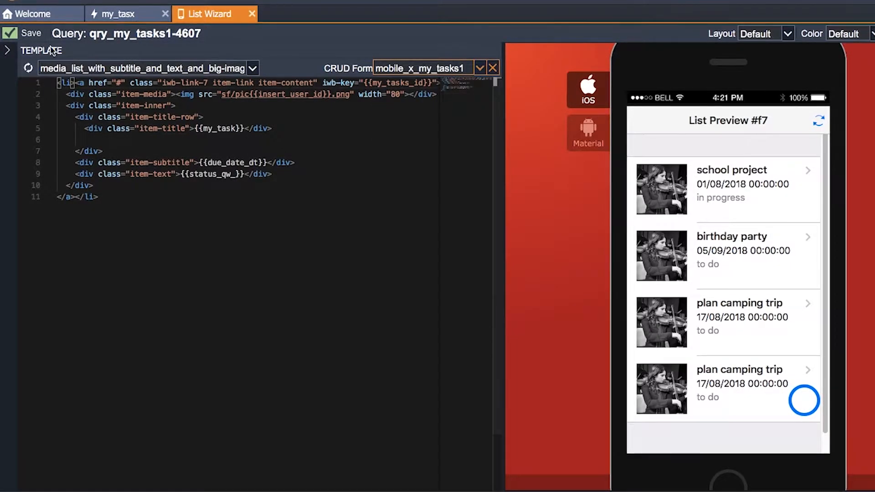
Step: Save the mobile list under the suggested name mlist_my_tasks11
{"action": "left_click", "coordinate": [30, 33]}
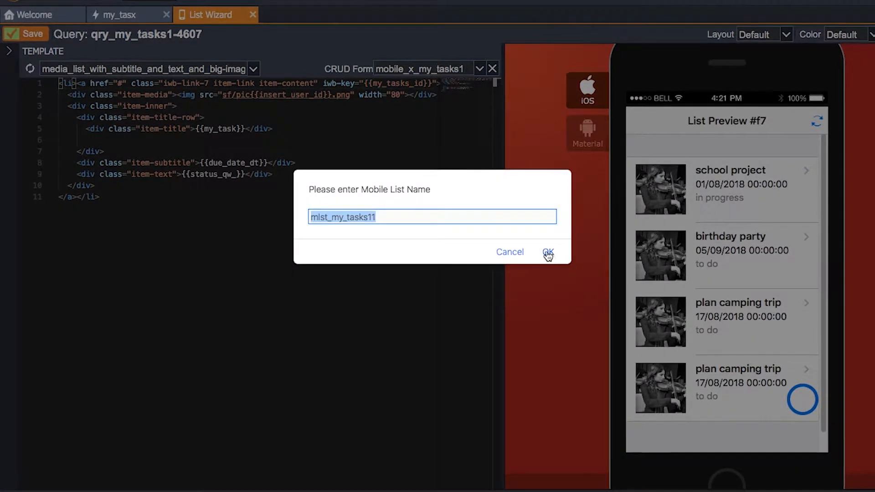
{"action": "left_click", "coordinate": [549, 251]}
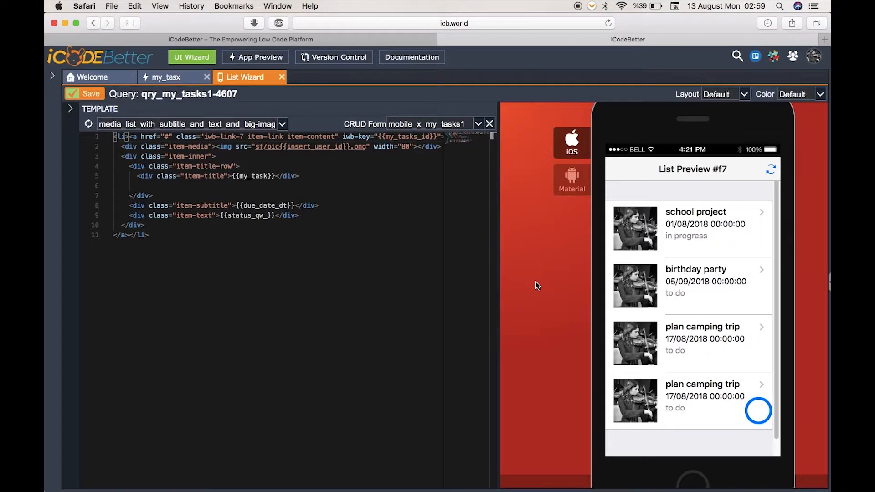